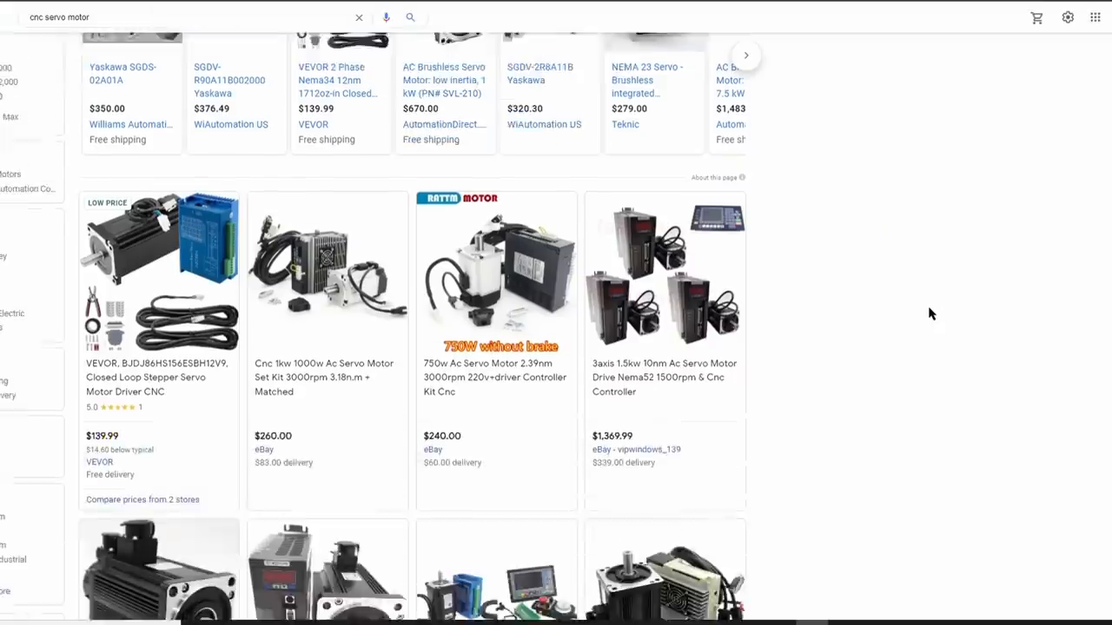
{"action": "scroll", "scroll_direction": "down", "scroll_amount": 3}
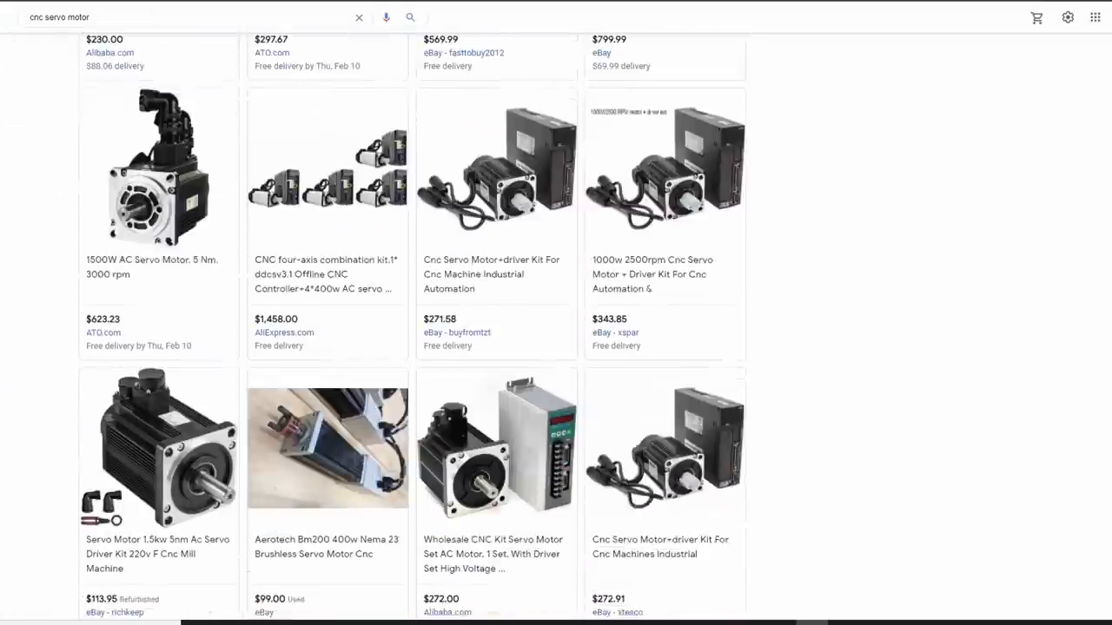